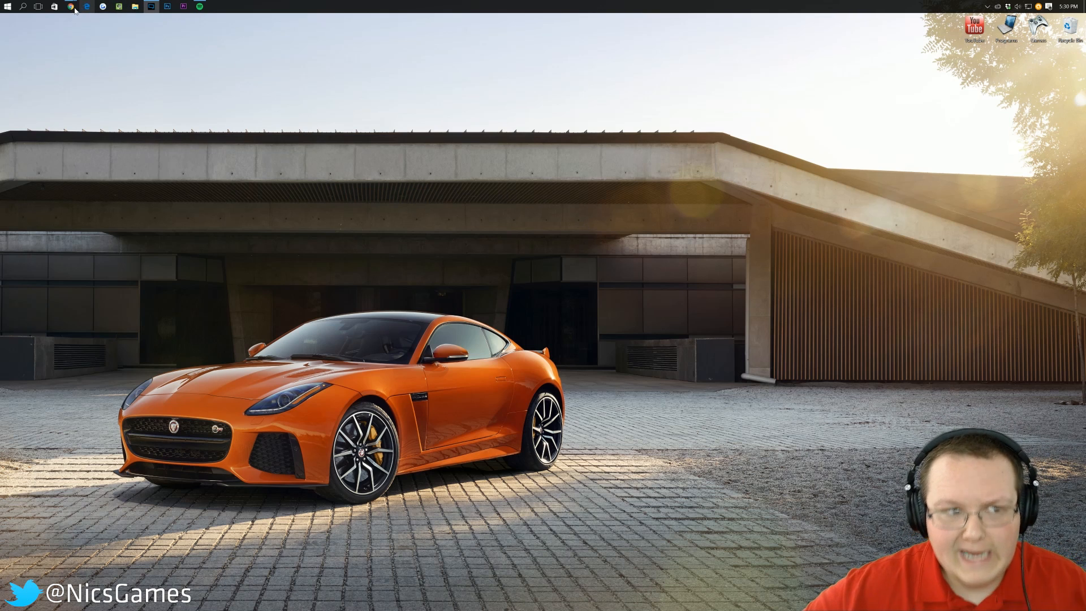
# Step: Bring up the browser showing the optifine.net downloads page
pyautogui.click(71, 7)
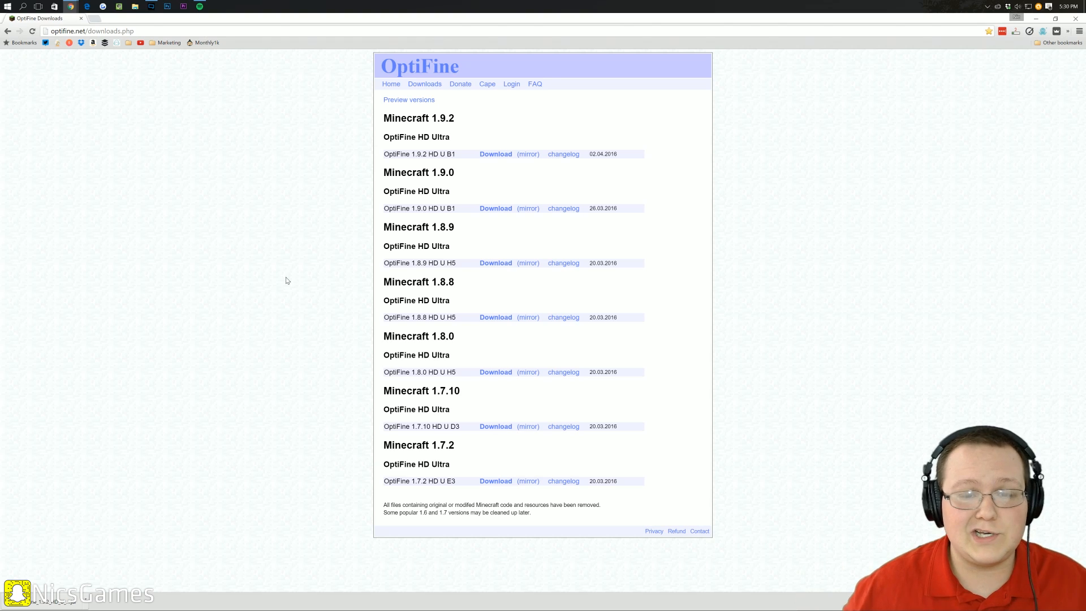
pyautogui.moveTo(422, 114)
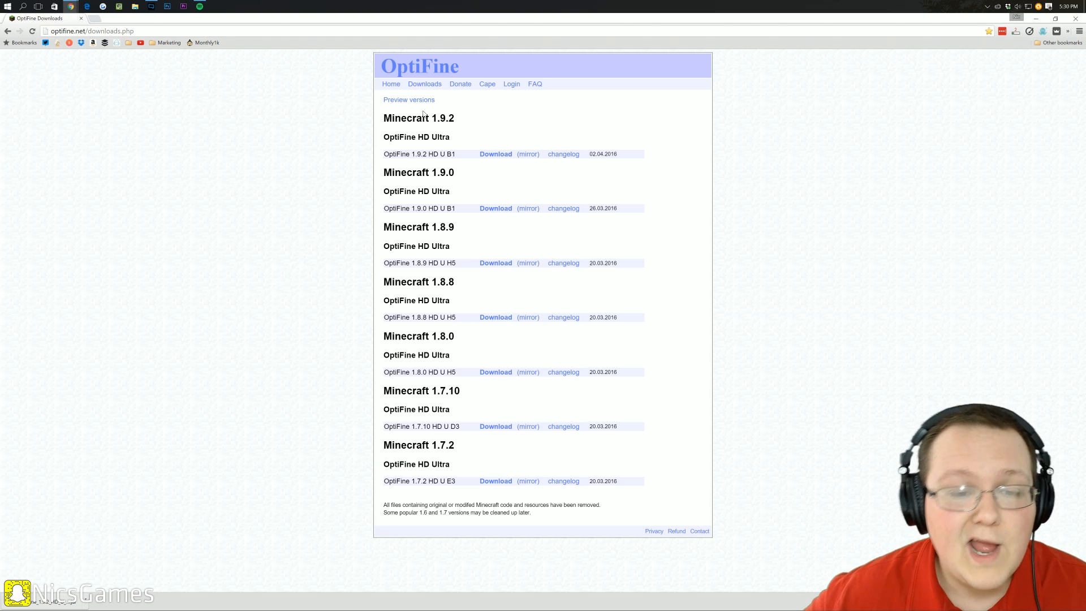
pyautogui.moveTo(444, 153)
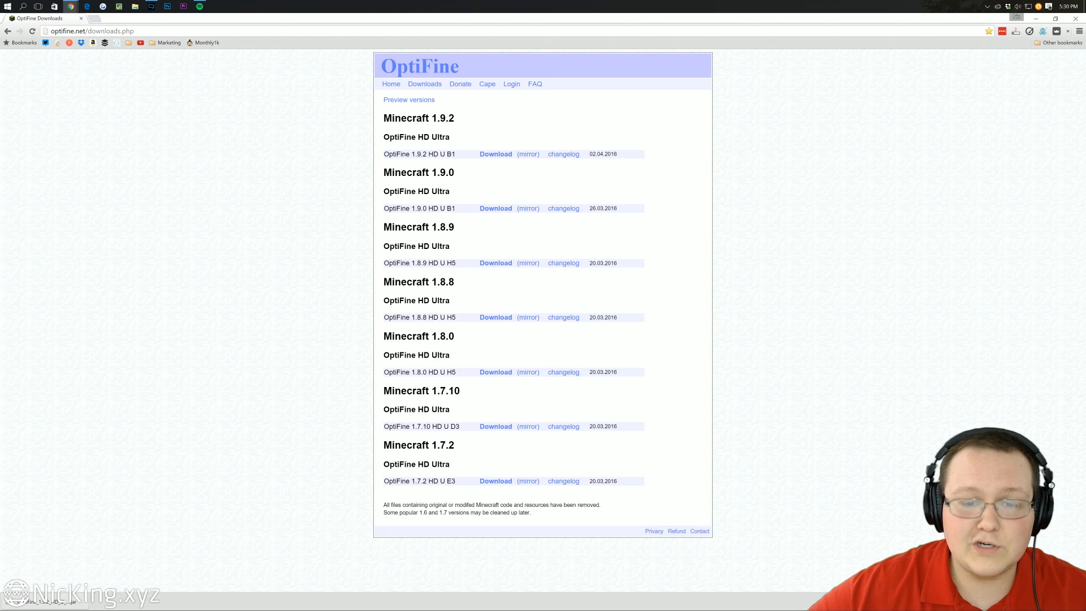
# Step: Download OptiFine_1.9.2_HD_U_B1.jar from the 1.9.2 HD Ultra B1 entry to the desktop
pyautogui.click(528, 154)
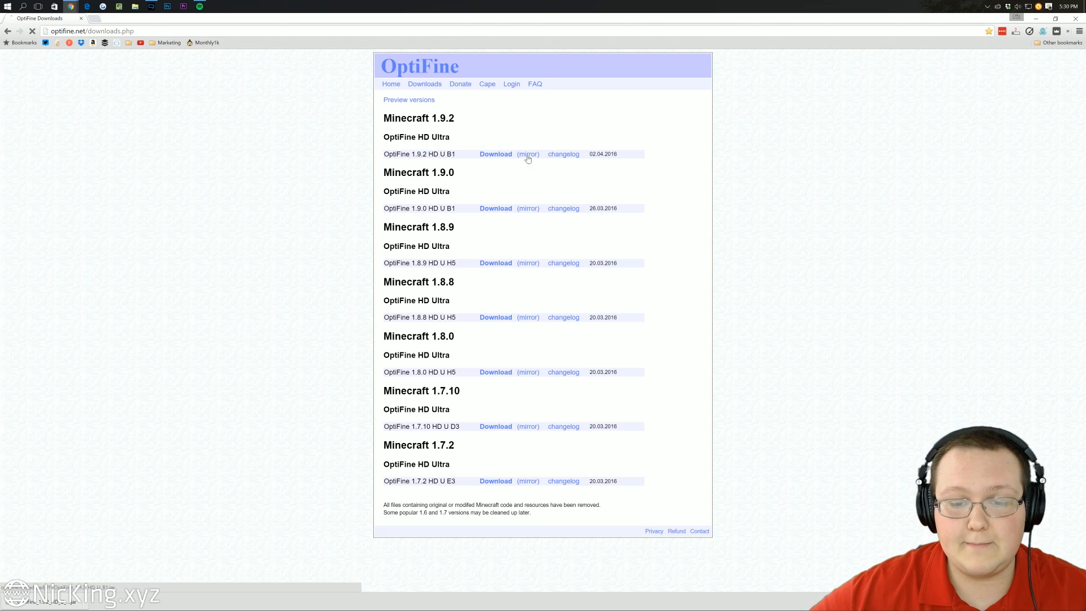
pyautogui.click(496, 154)
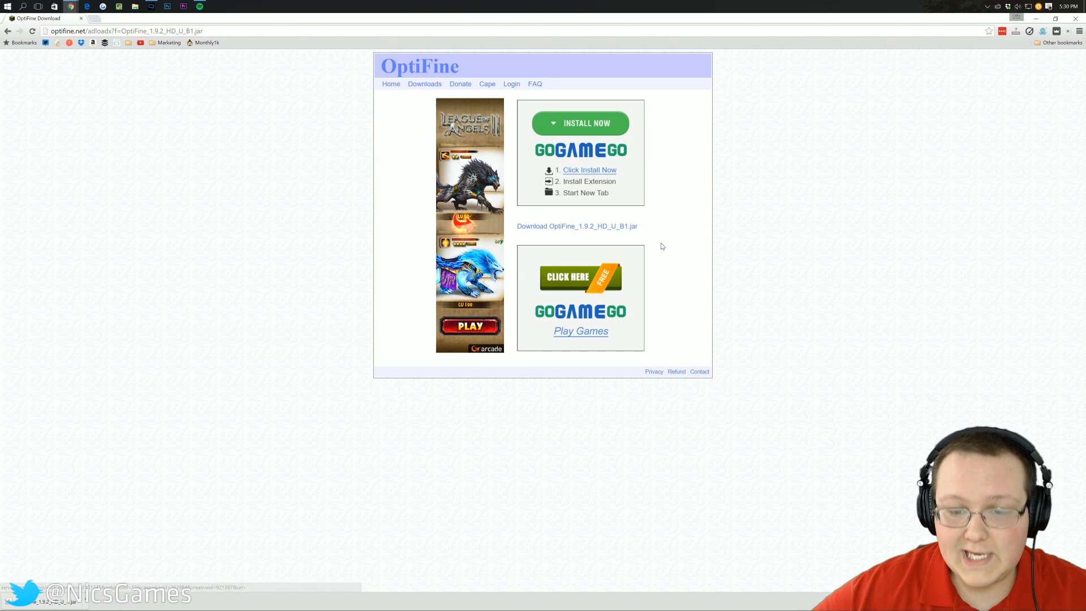
pyautogui.moveTo(544, 234)
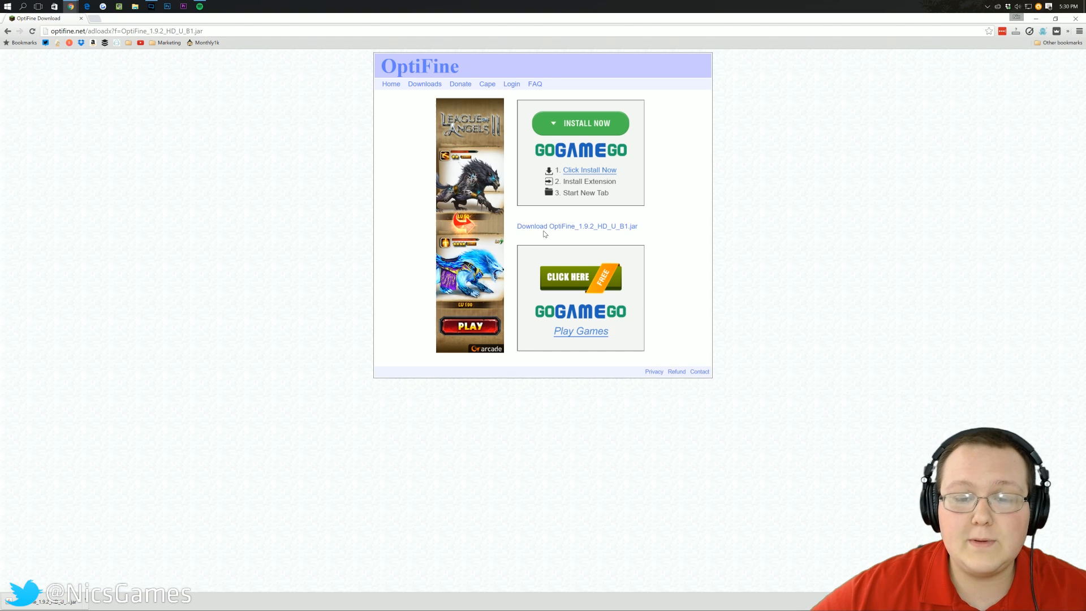
pyautogui.click(576, 226)
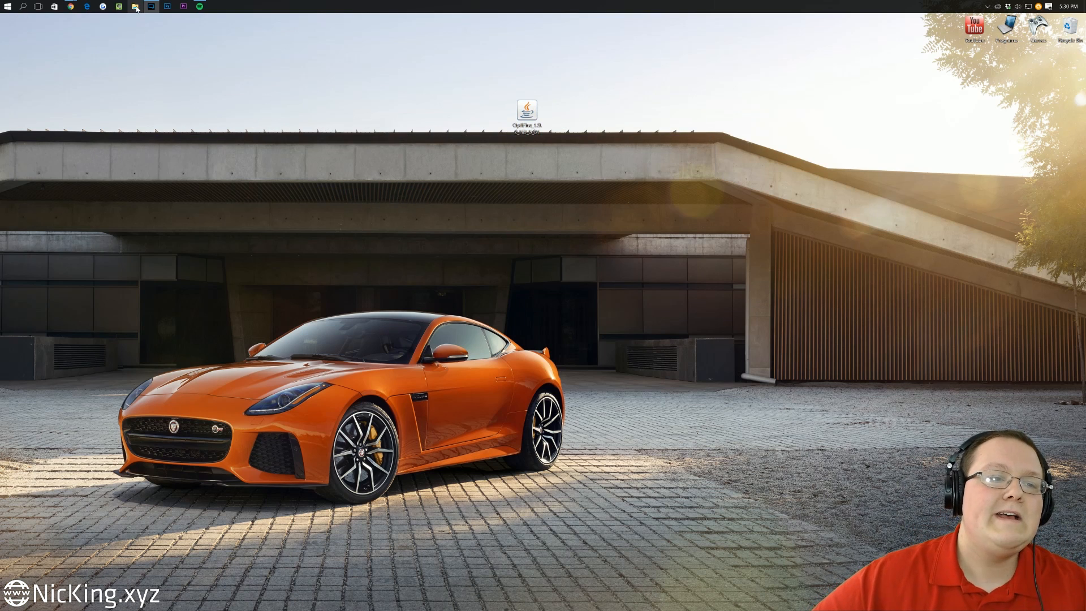
pyautogui.click(134, 7)
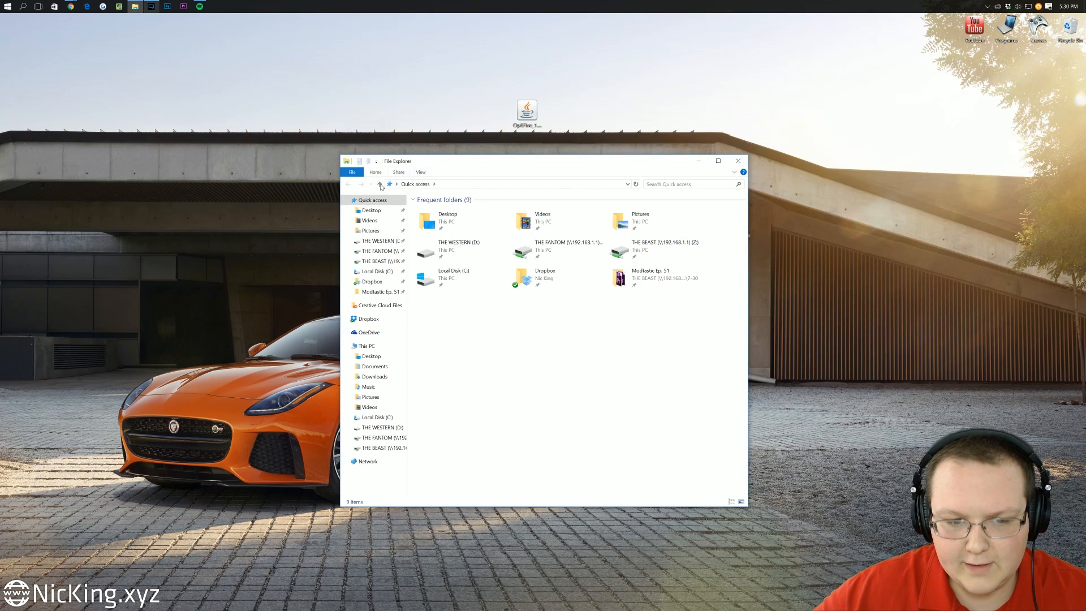
pyautogui.moveTo(447, 323)
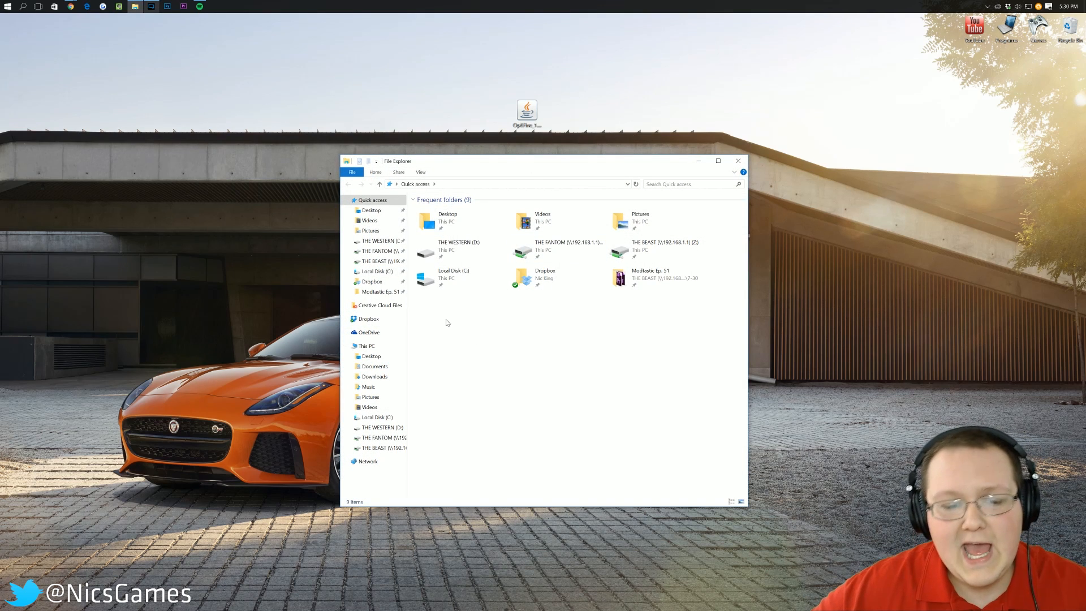
pyautogui.click(375, 375)
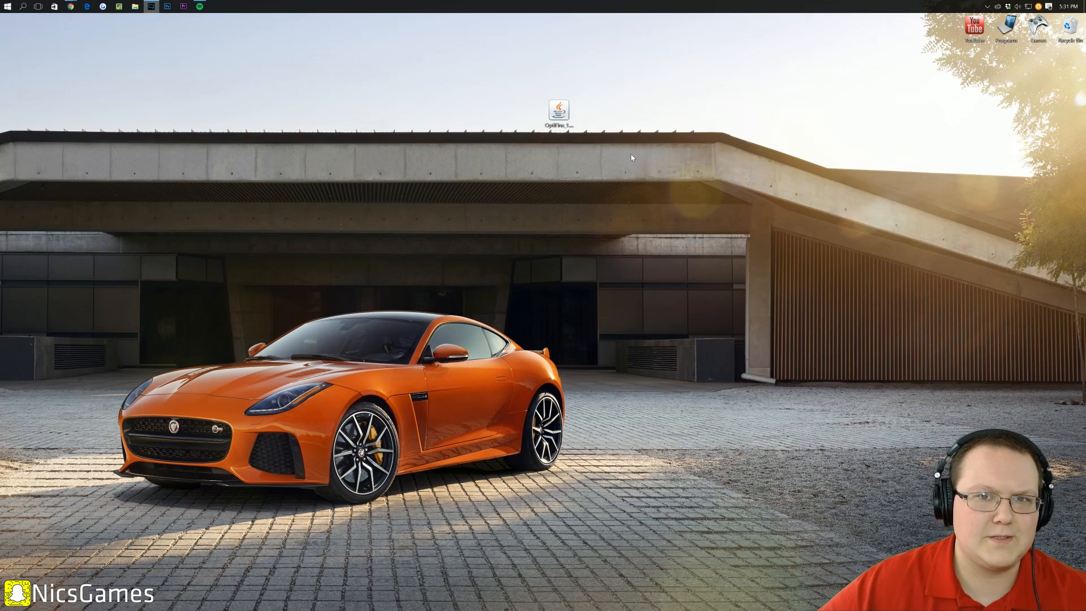
pyautogui.moveTo(558, 114)
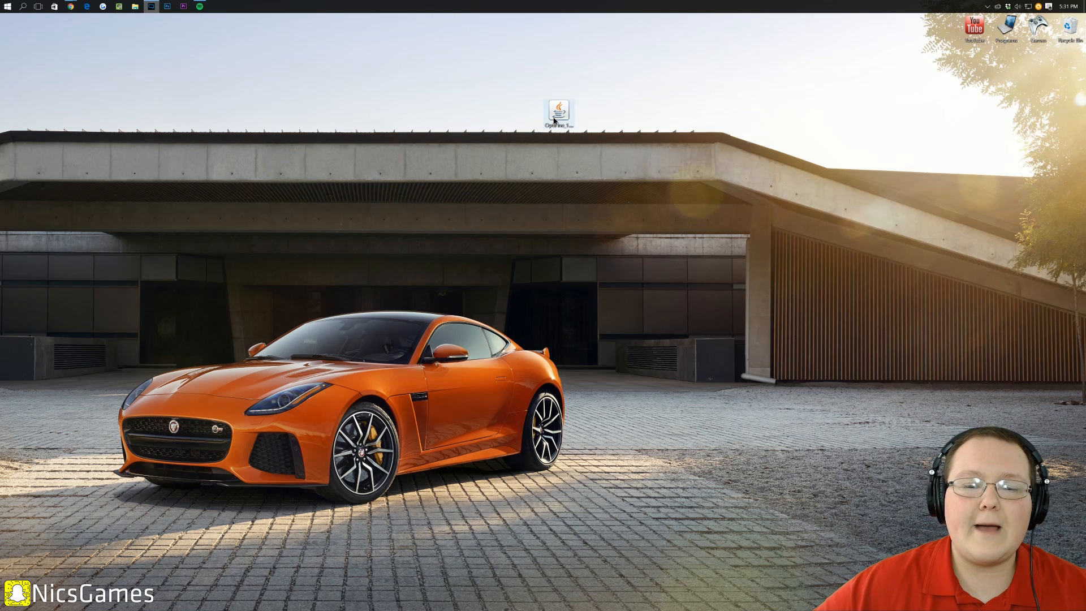
# Step: Run the jar with Java, install OptiFine HD U B1 and acknowledge the success message
pyautogui.rightClick(557, 115)
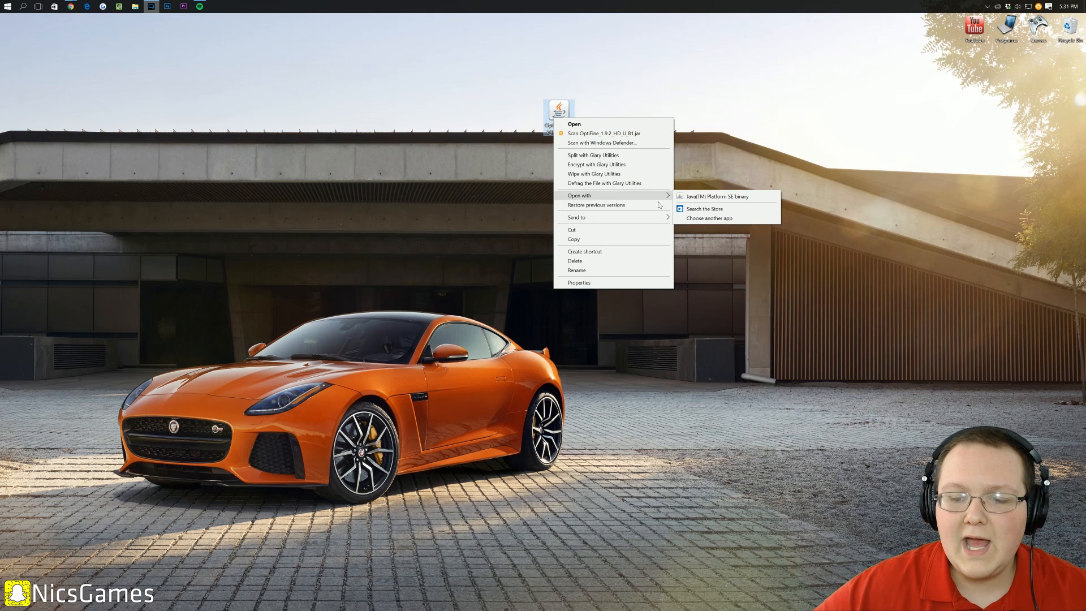
pyautogui.click(717, 196)
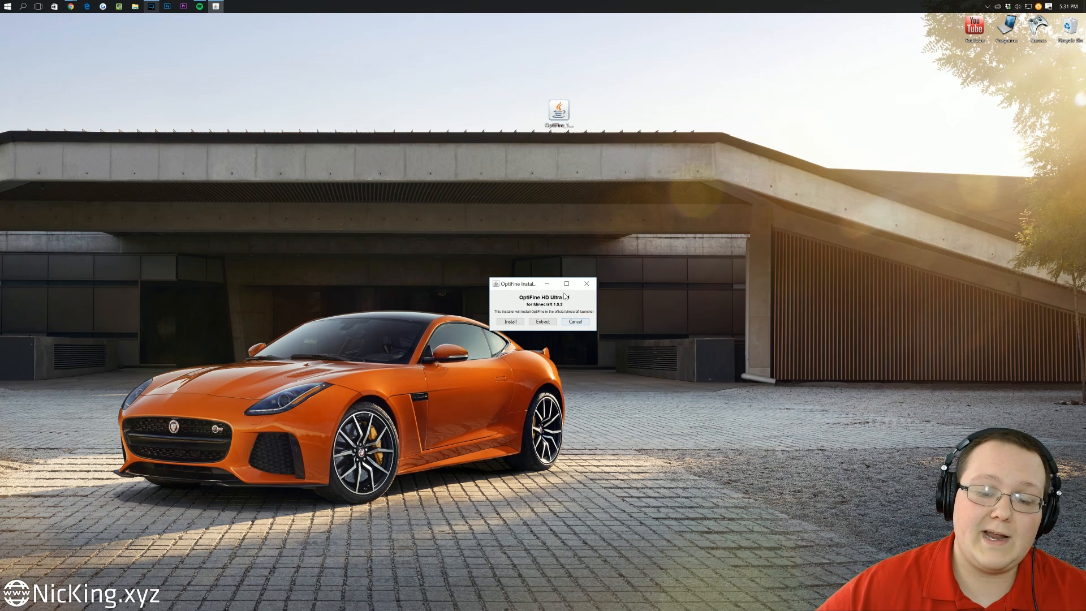
pyautogui.moveTo(522, 284); pyautogui.dragTo(520, 146)
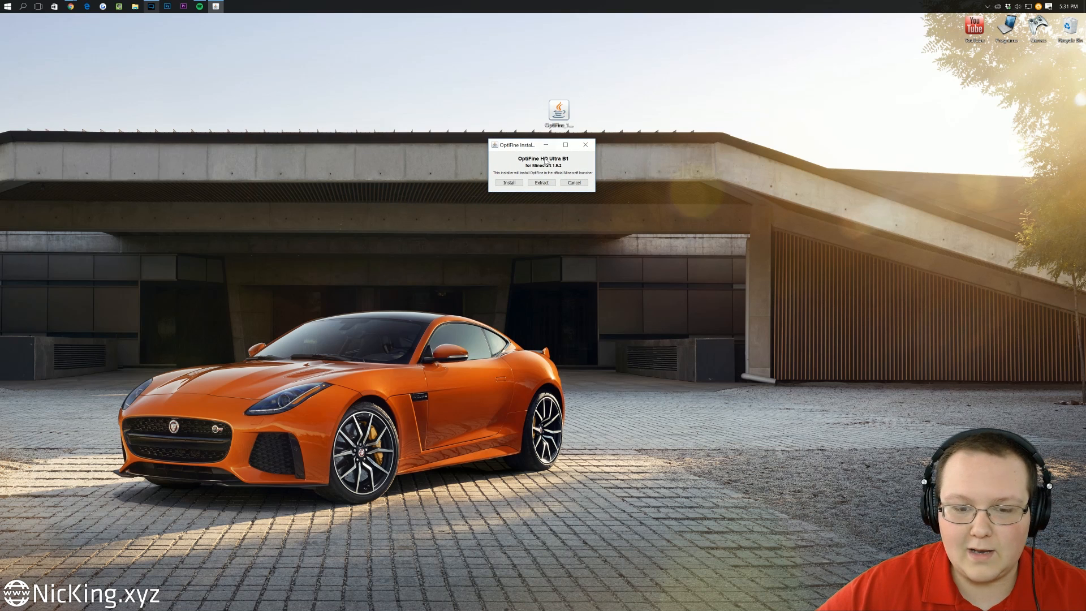
pyautogui.click(510, 182)
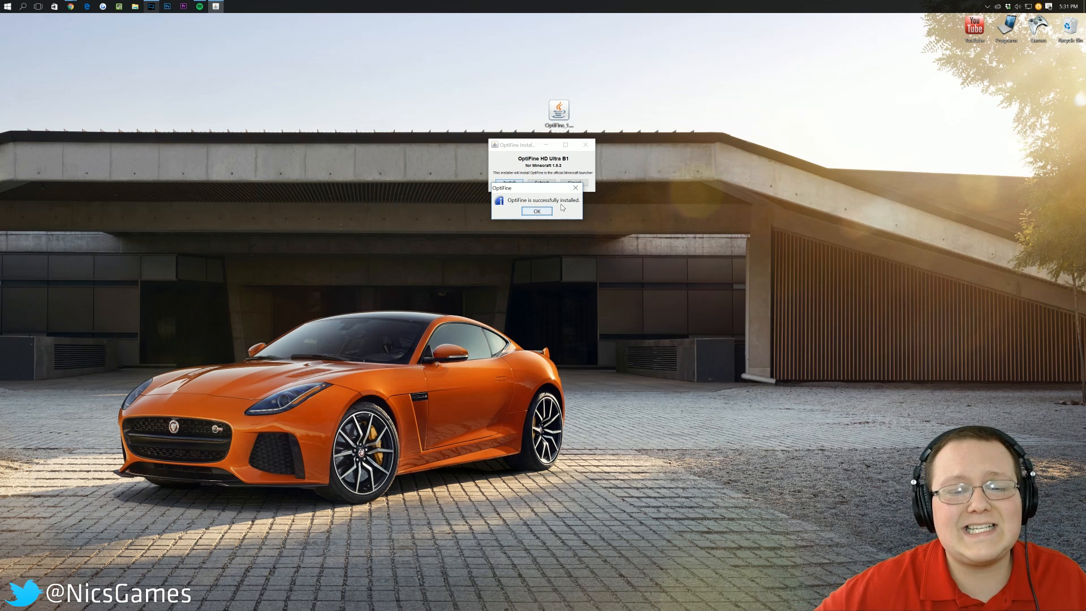
pyautogui.click(535, 211)
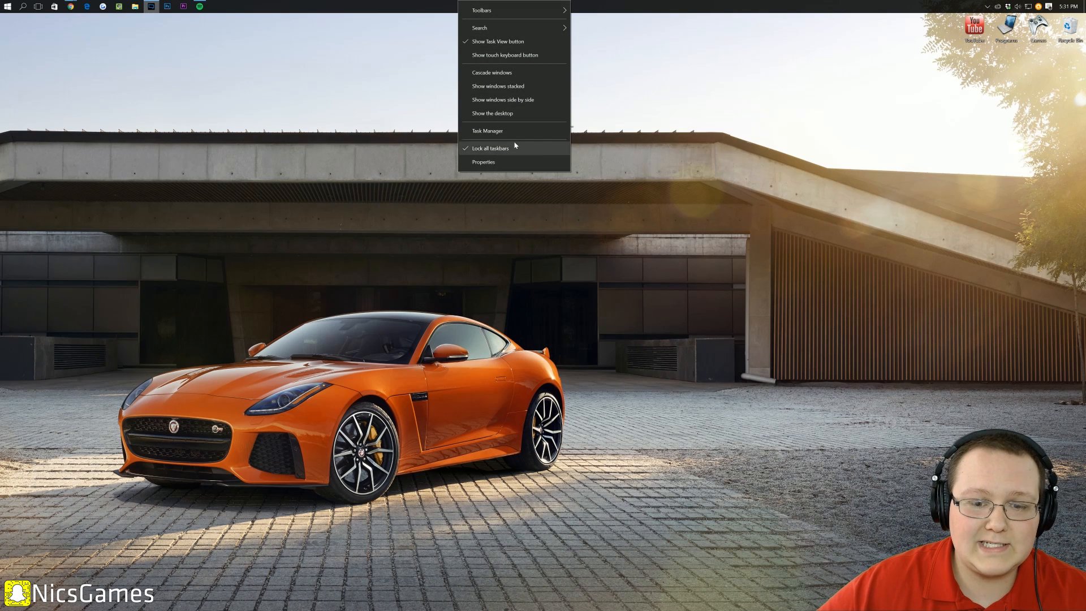
# Step: Briefly check Task Manager, then launch the Minecraft shortcut from the Games folder
pyautogui.click(488, 130)
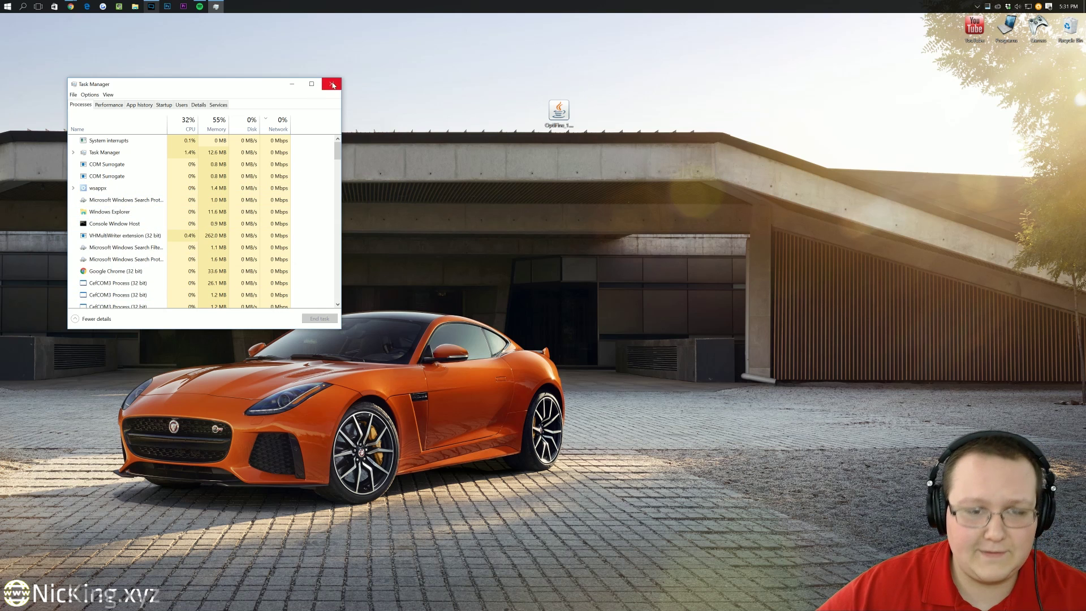
pyautogui.click(332, 83)
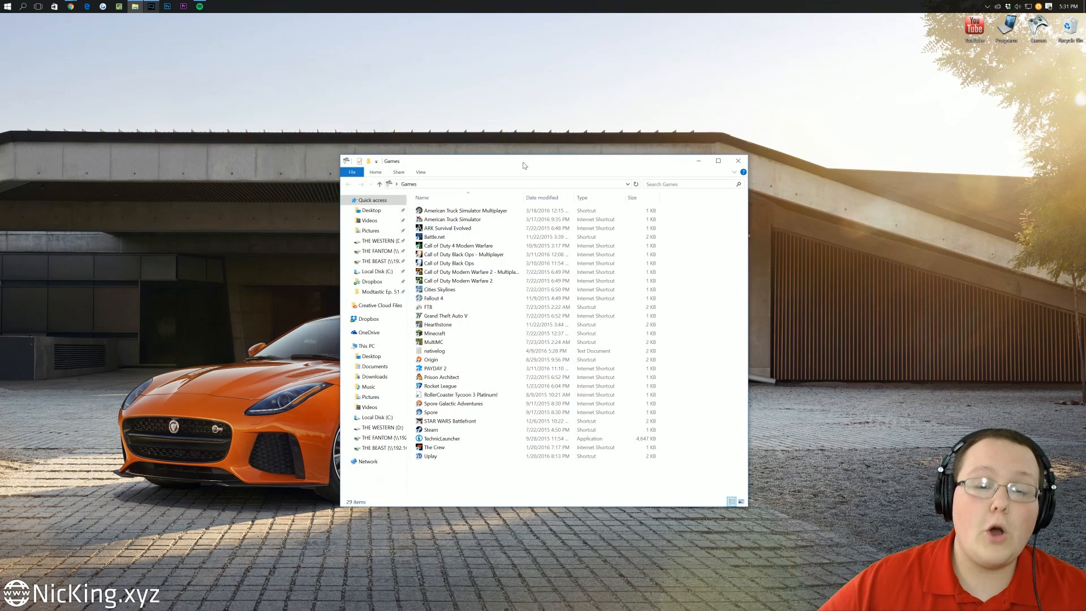
pyautogui.click(435, 333)
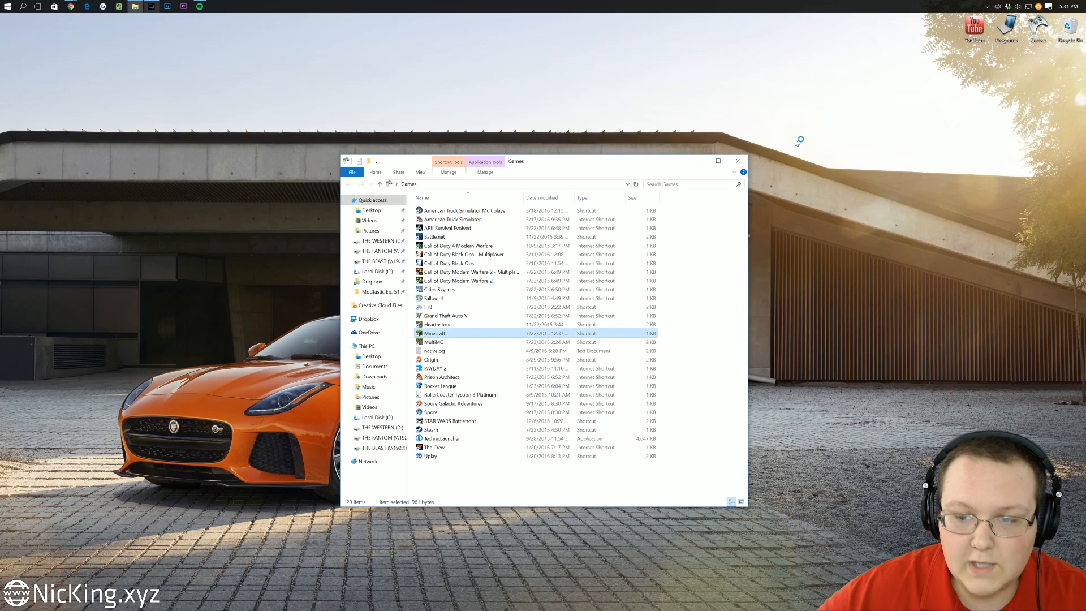
pyautogui.doubleClick(434, 333)
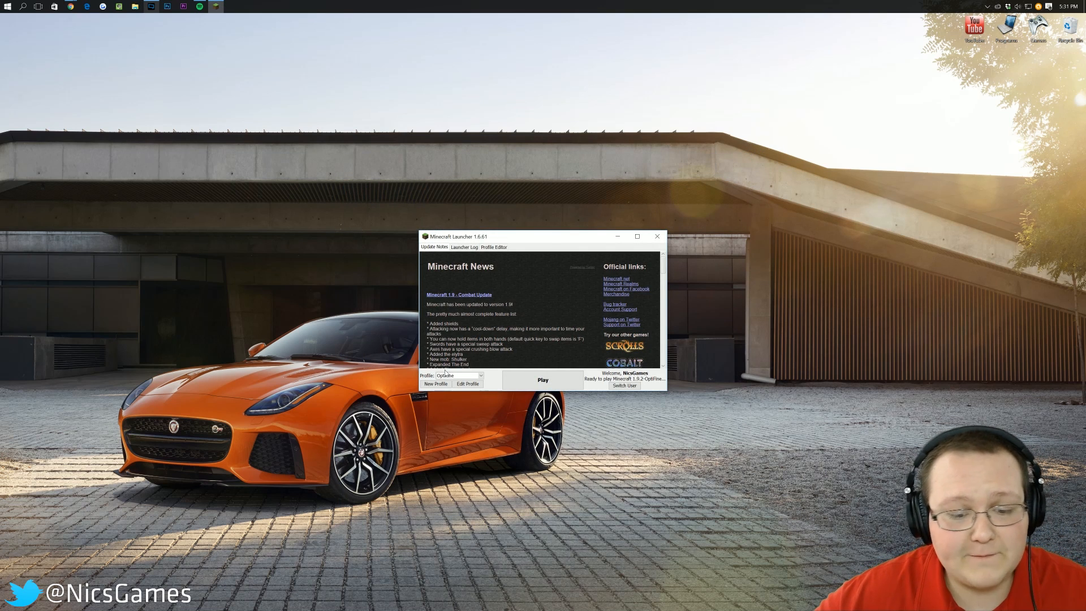
# Step: Select the NicsGames profile and check its Use version setting in Edit Profile
pyautogui.click(479, 375)
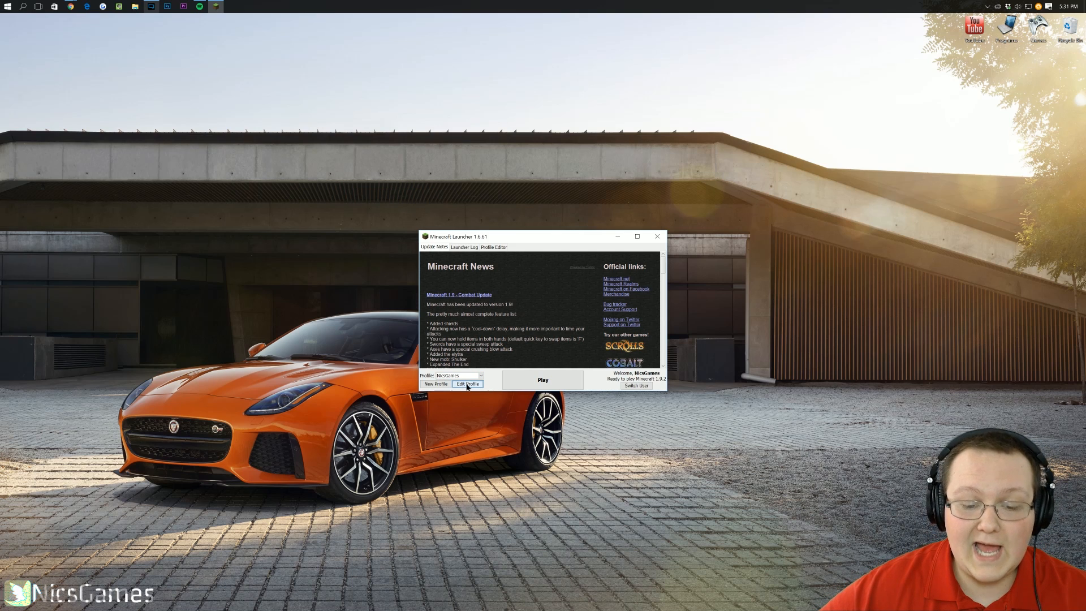
pyautogui.click(467, 383)
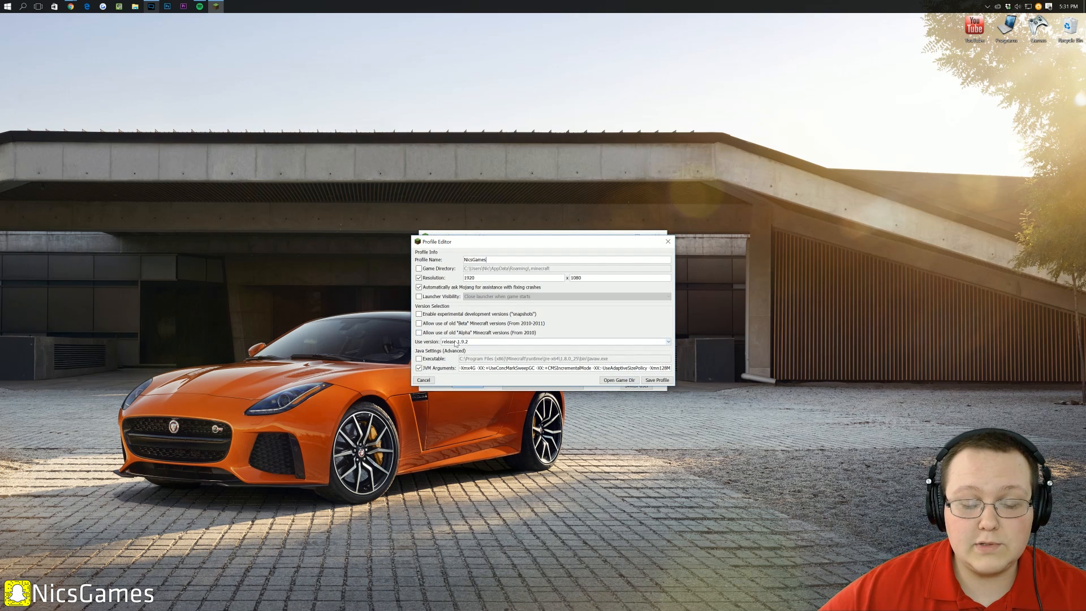
pyautogui.click(664, 342)
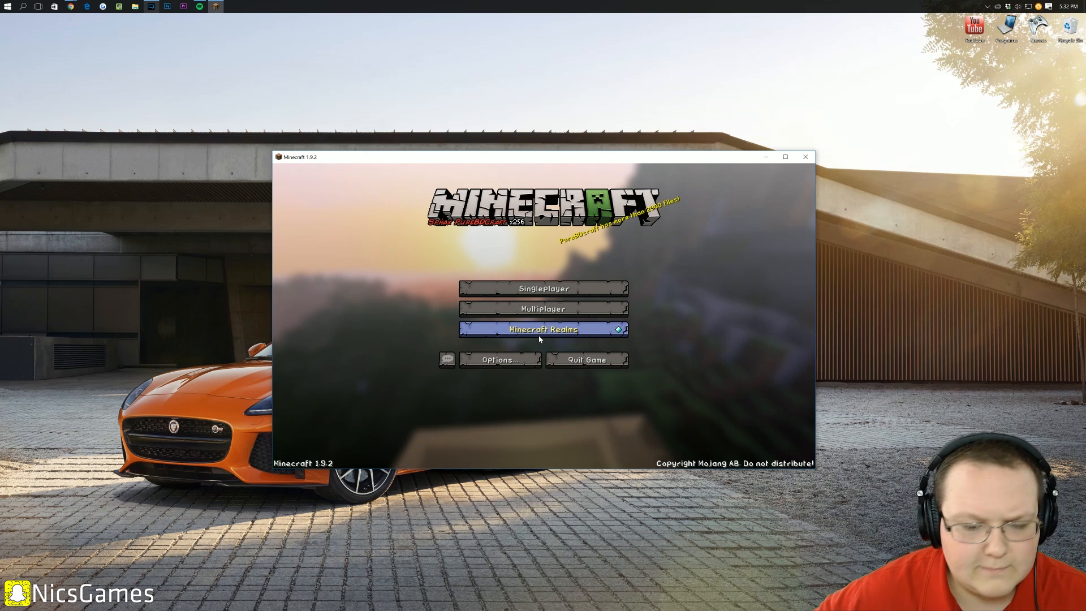
# Step: Browse OptiFine's video and animation settings, then go to the Singleplayer world list
pyautogui.click(498, 360)
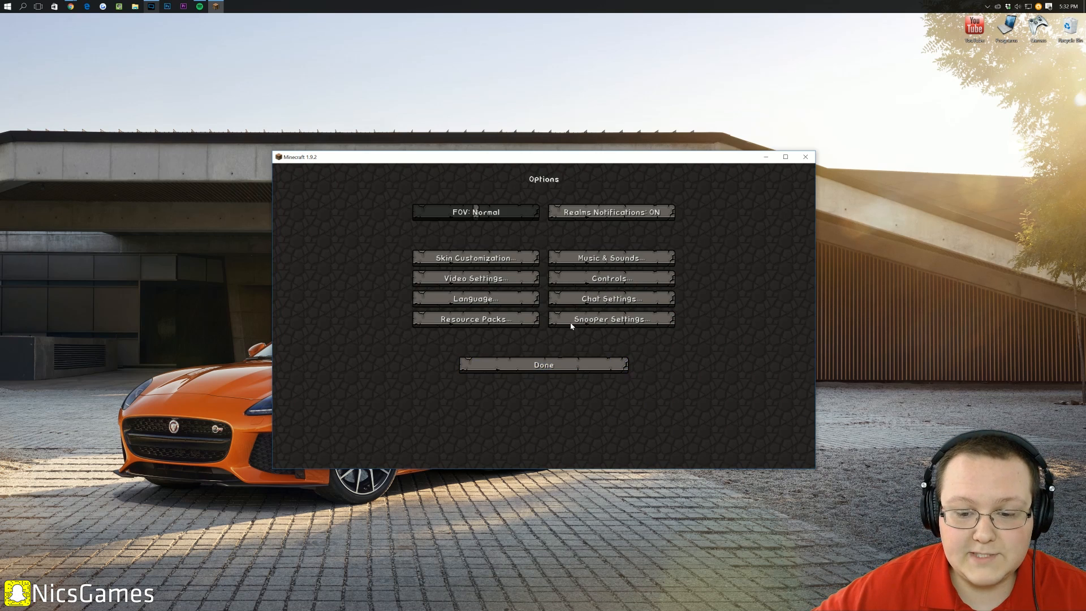
pyautogui.click(475, 278)
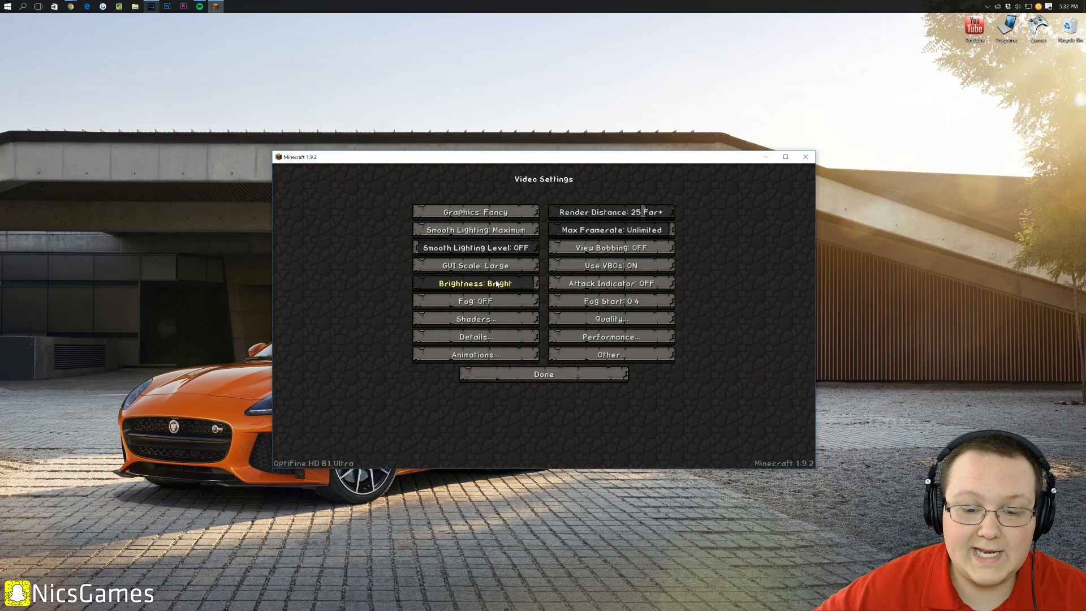
pyautogui.click(474, 354)
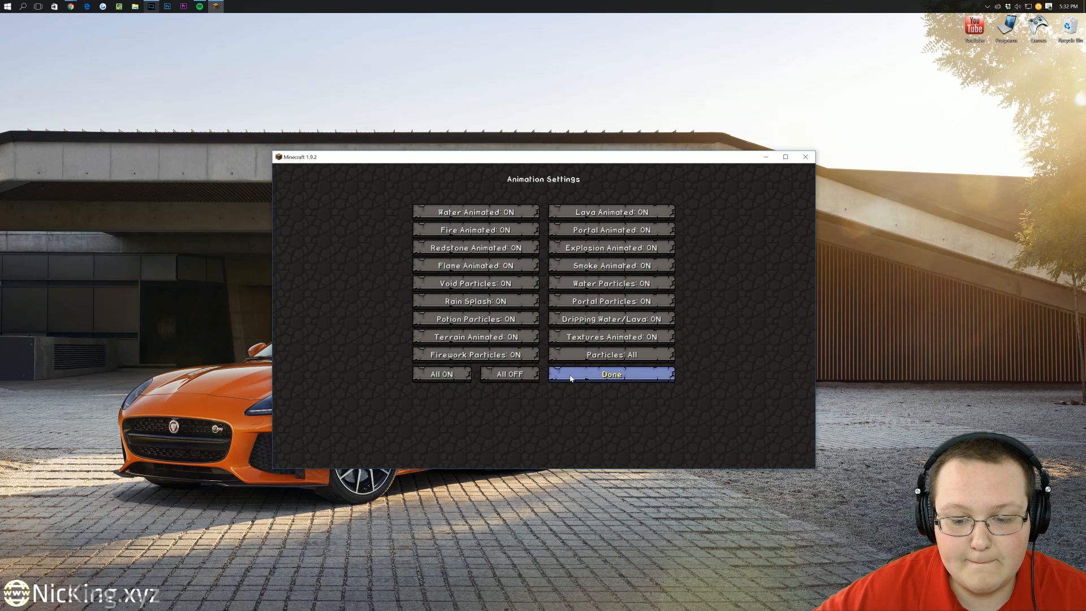
pyautogui.click(610, 375)
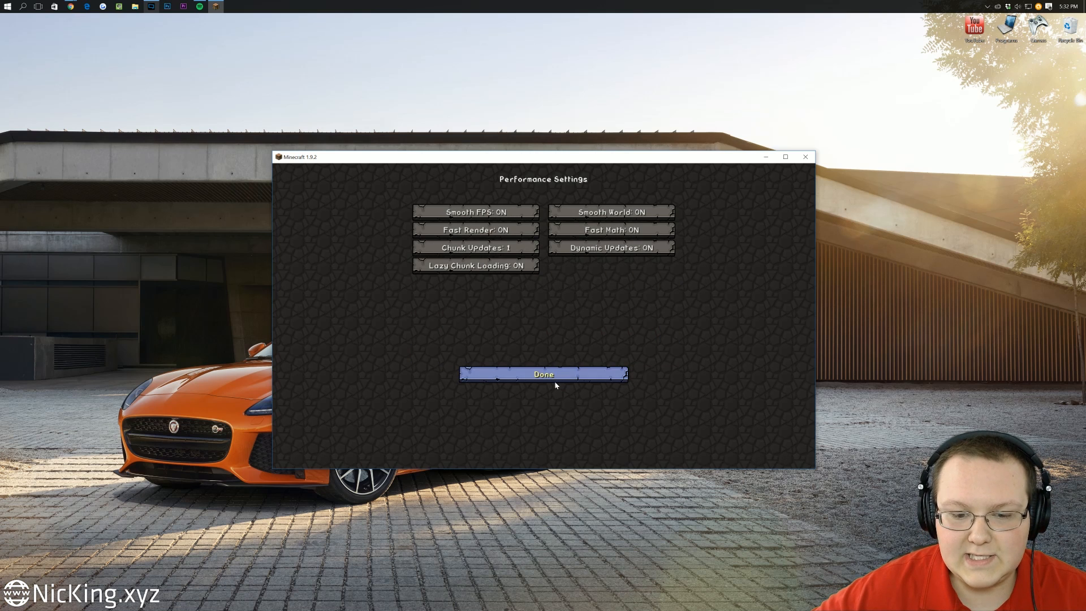
pyautogui.click(543, 374)
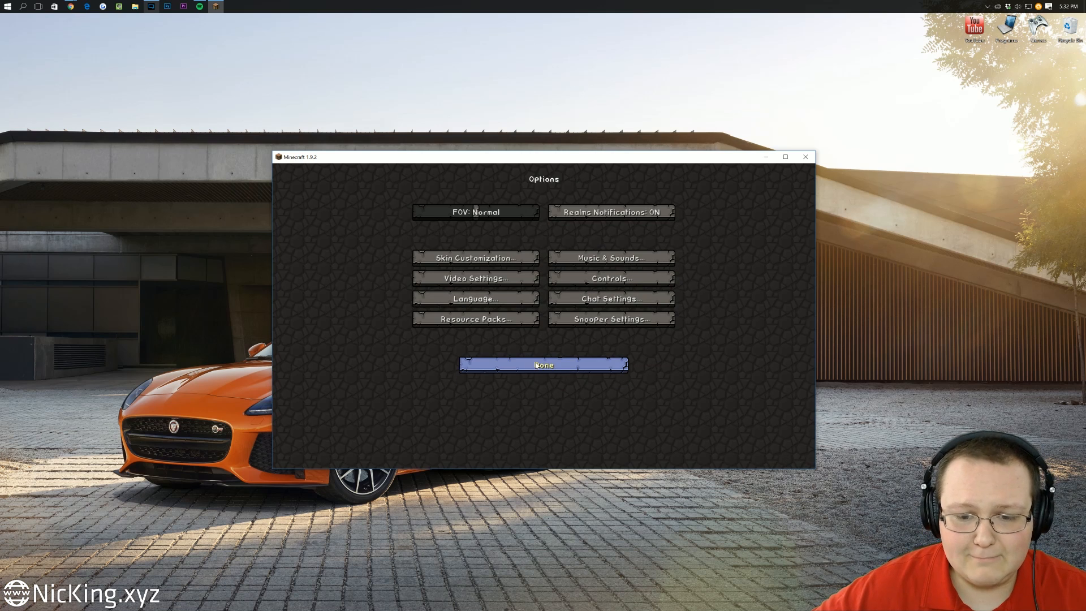
pyautogui.moveTo(516, 357)
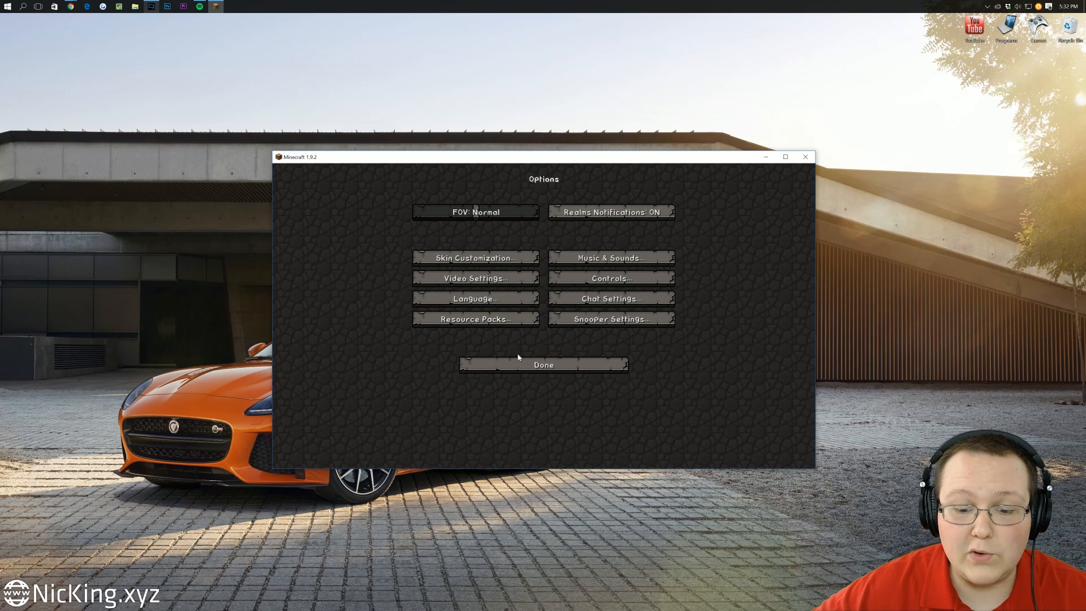
pyautogui.click(543, 365)
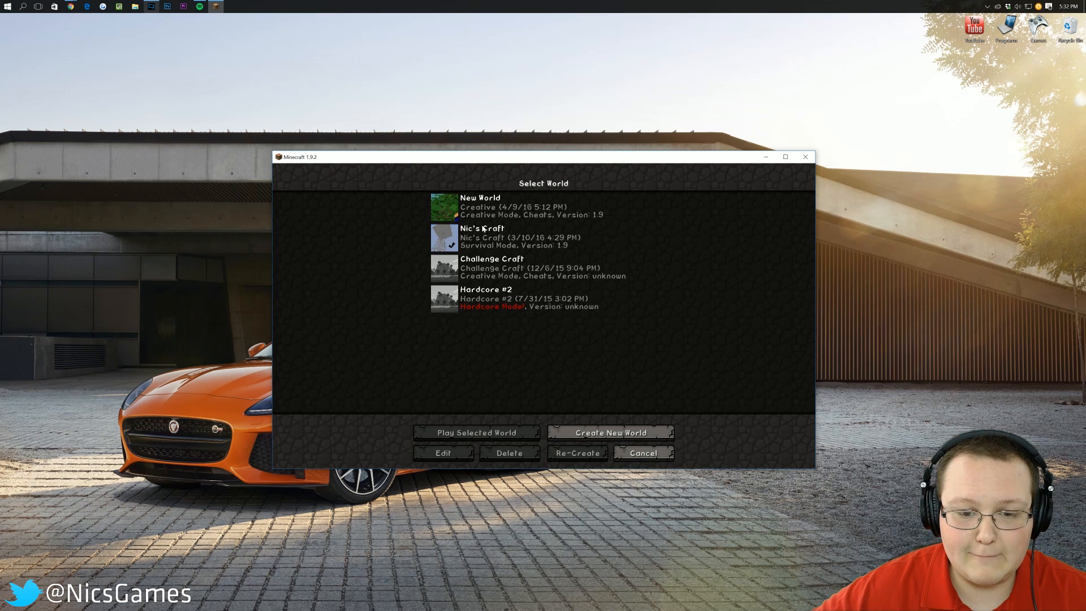
# Step: Load the second saved world from the Select World list
pyautogui.click(477, 433)
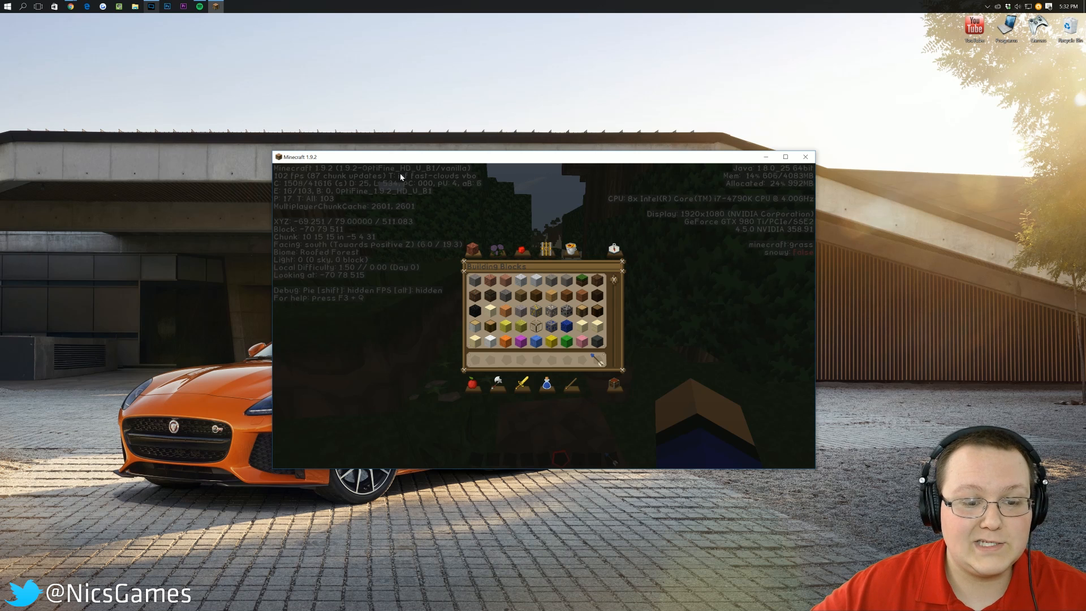
# Step: Pause the game, reach Video Settings, try Shaders and dismiss the Fast Render warning
pyautogui.press('Escape')
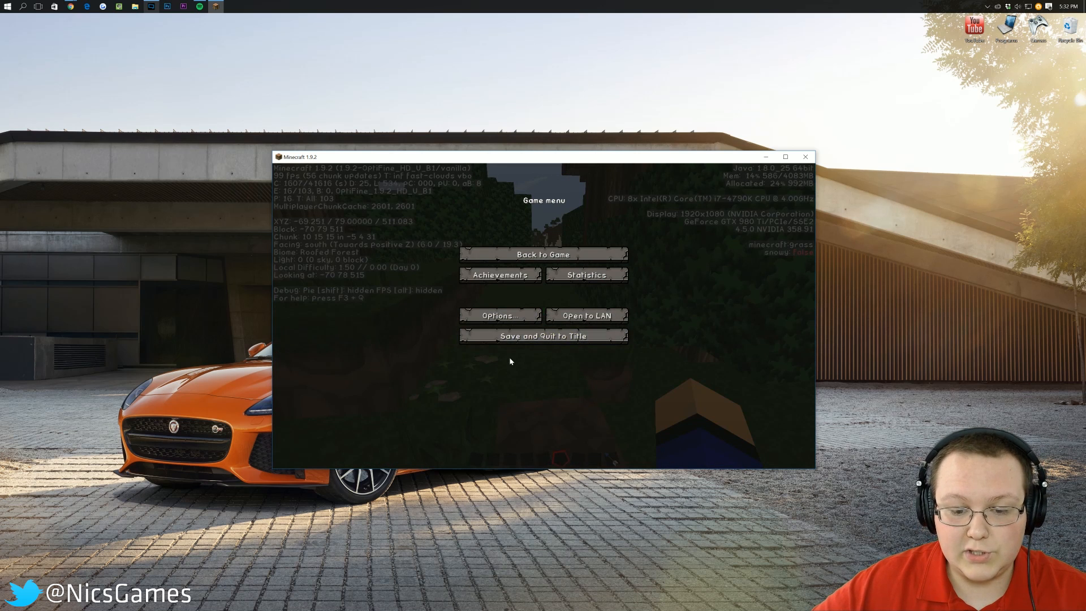
pyautogui.click(499, 316)
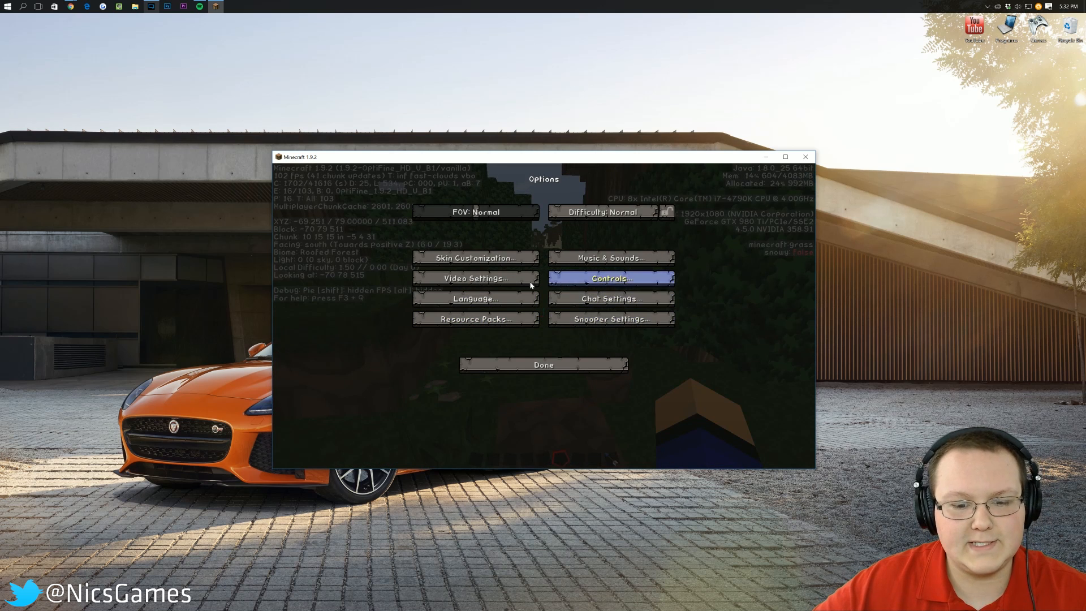
pyautogui.click(475, 278)
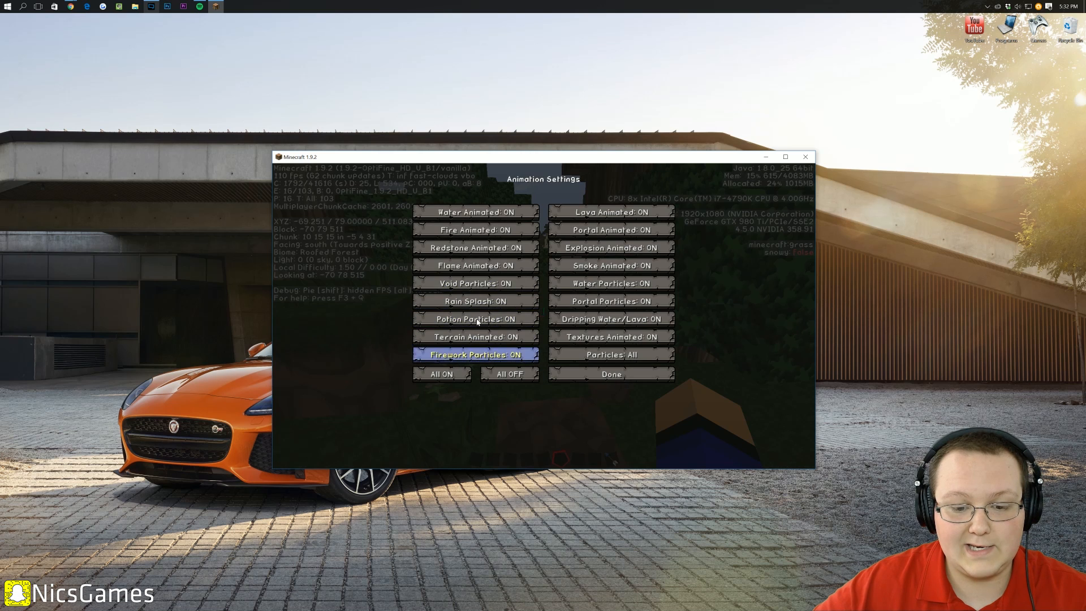
pyautogui.click(610, 374)
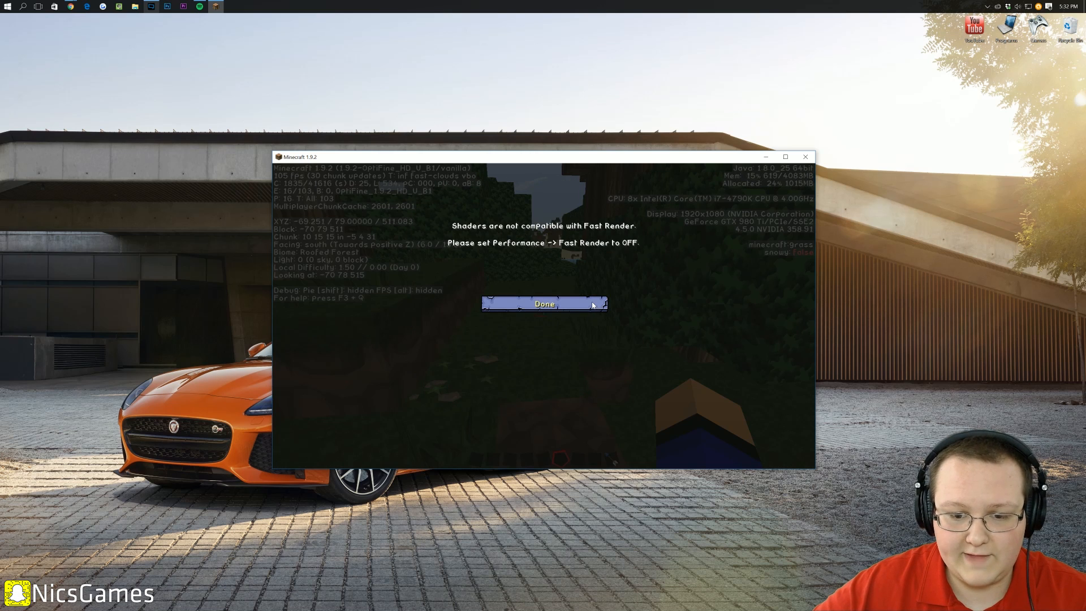
pyautogui.click(545, 303)
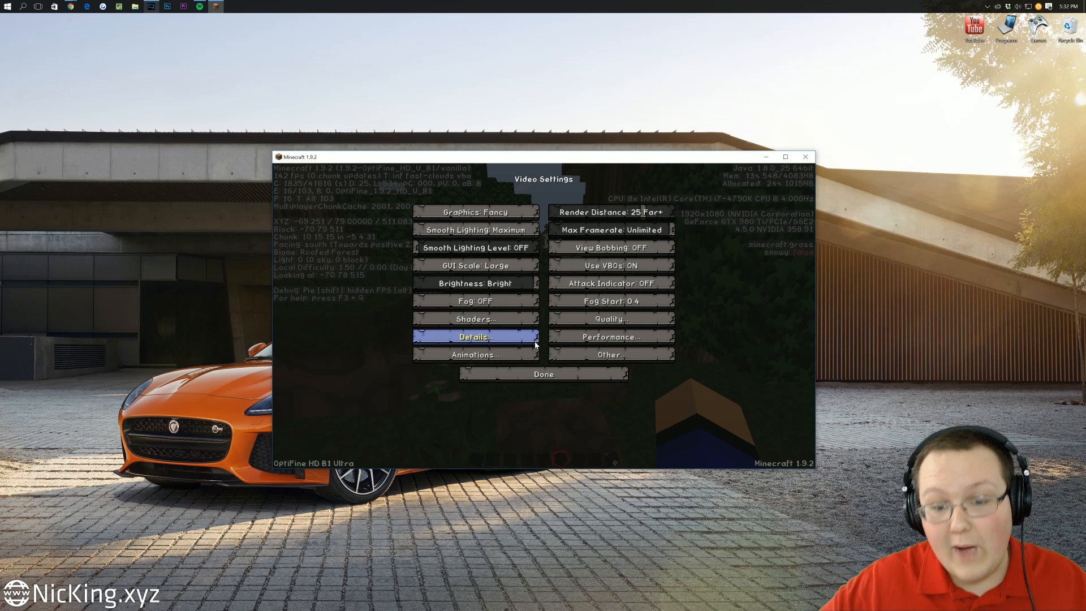
pyautogui.moveTo(474, 283)
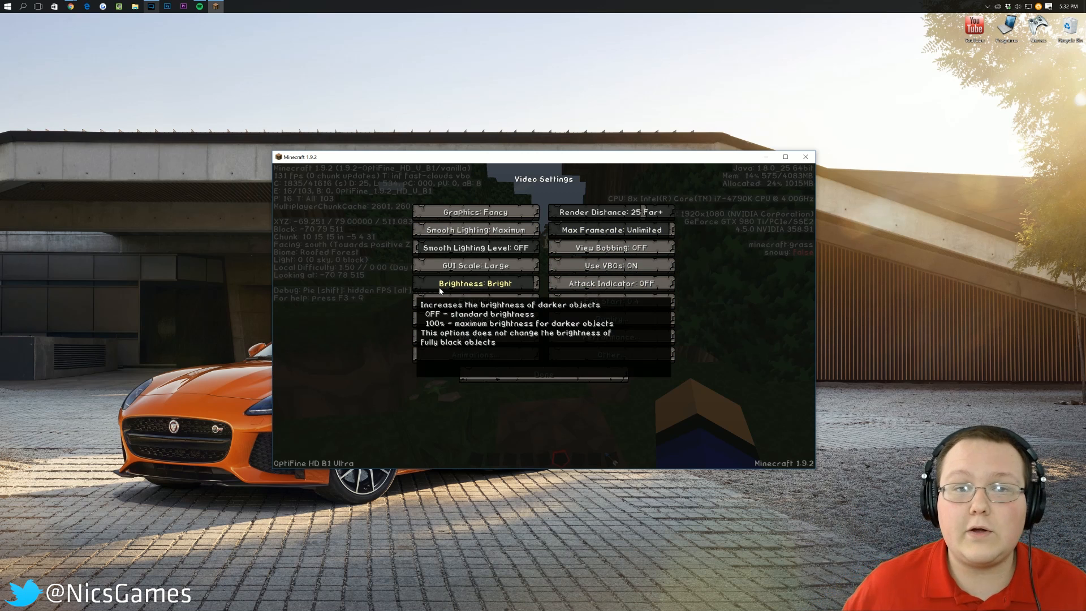